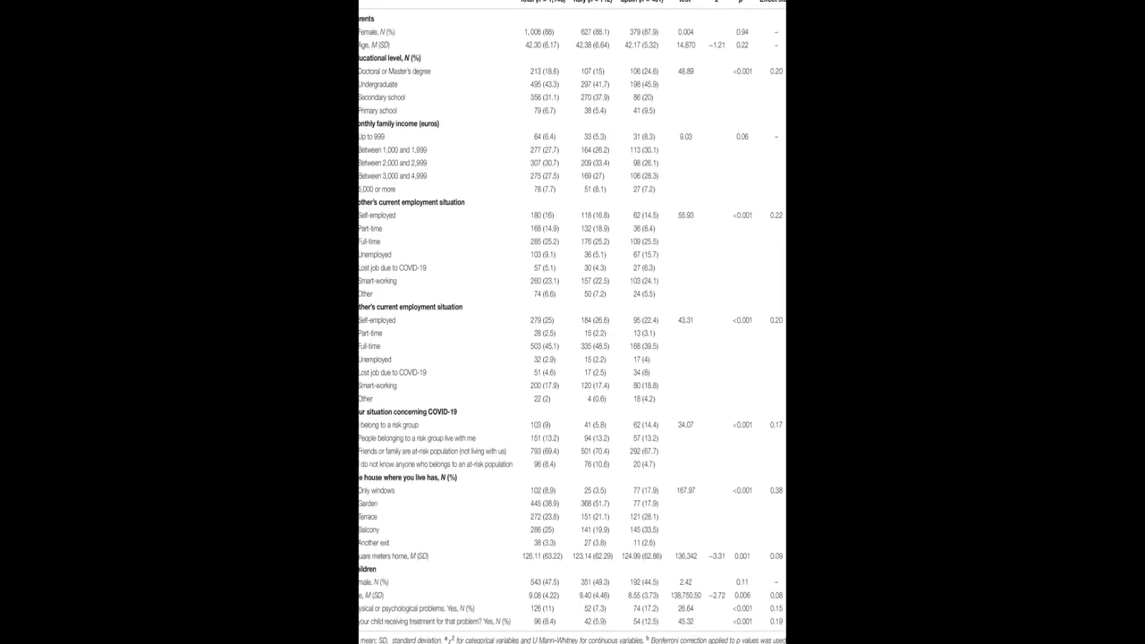
pyautogui.scroll(-3)
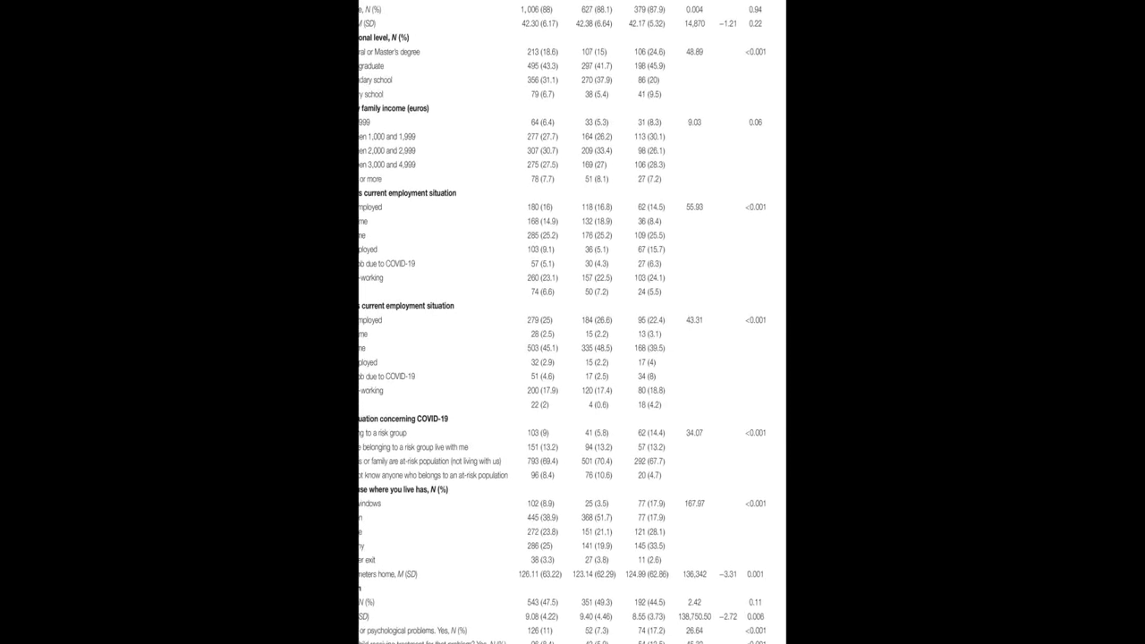
pyautogui.scroll(-3)
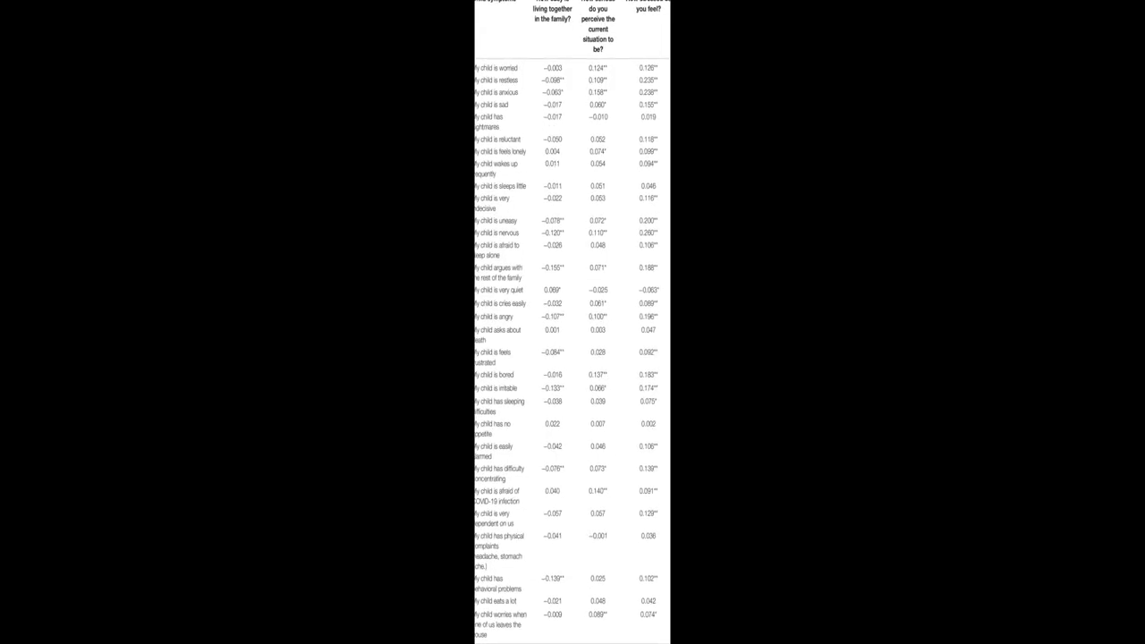
pyautogui.scroll(-3)
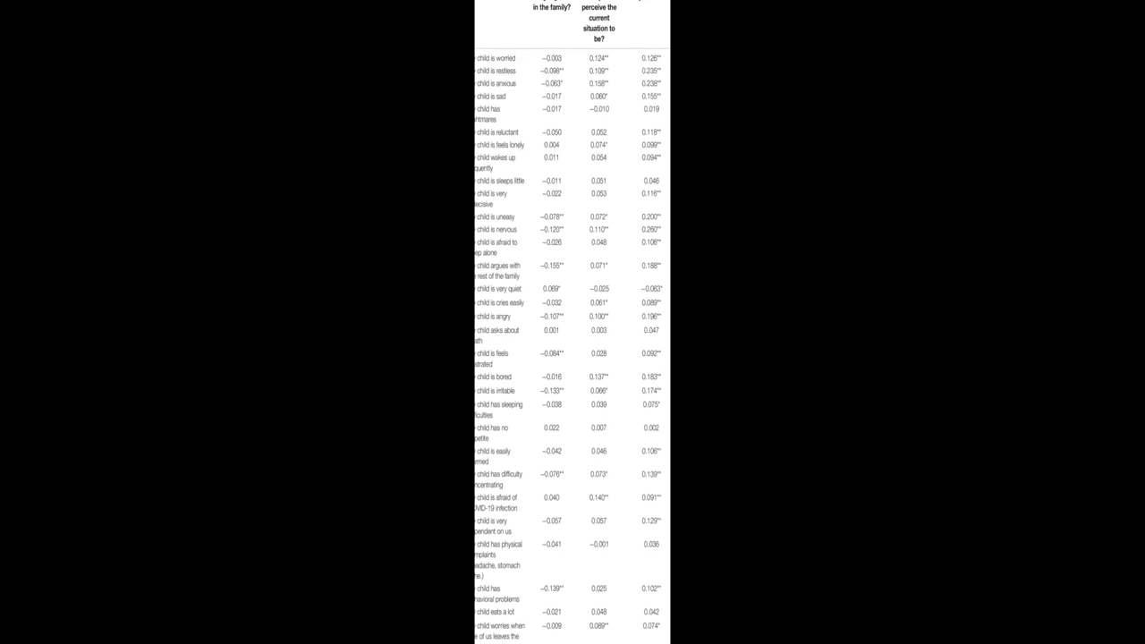
pyautogui.scroll(-3)
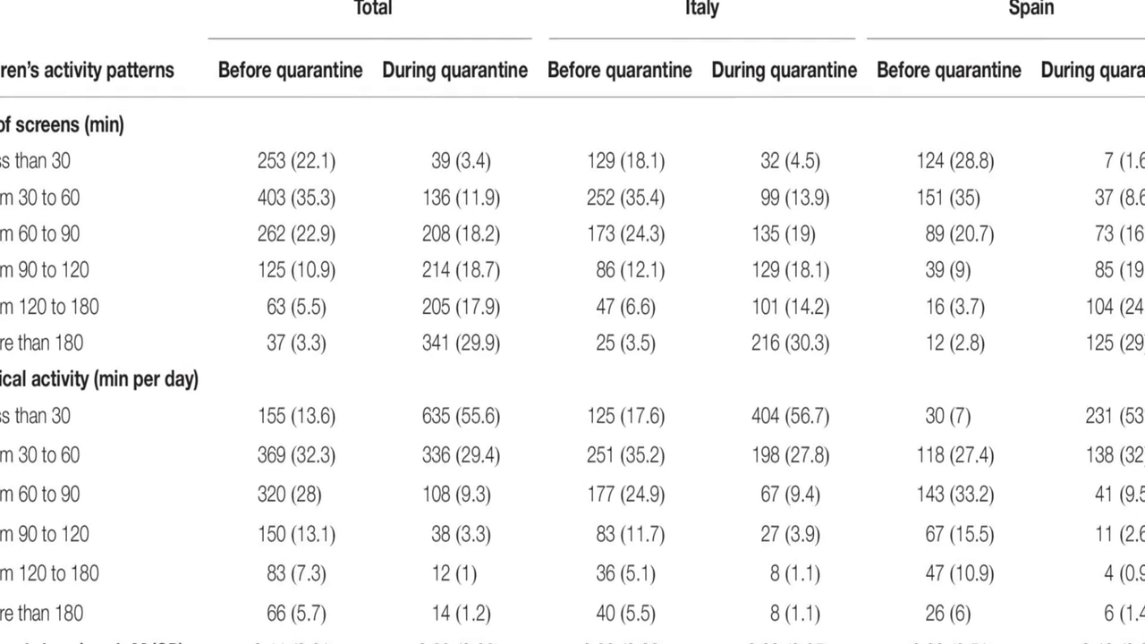
pyautogui.scroll(-3)
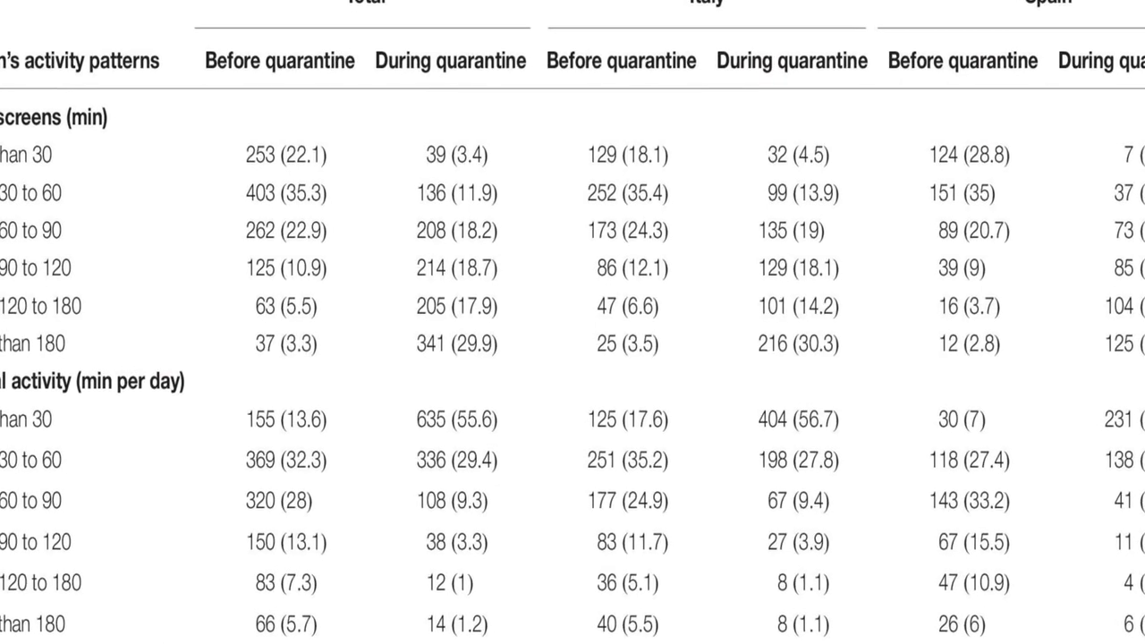